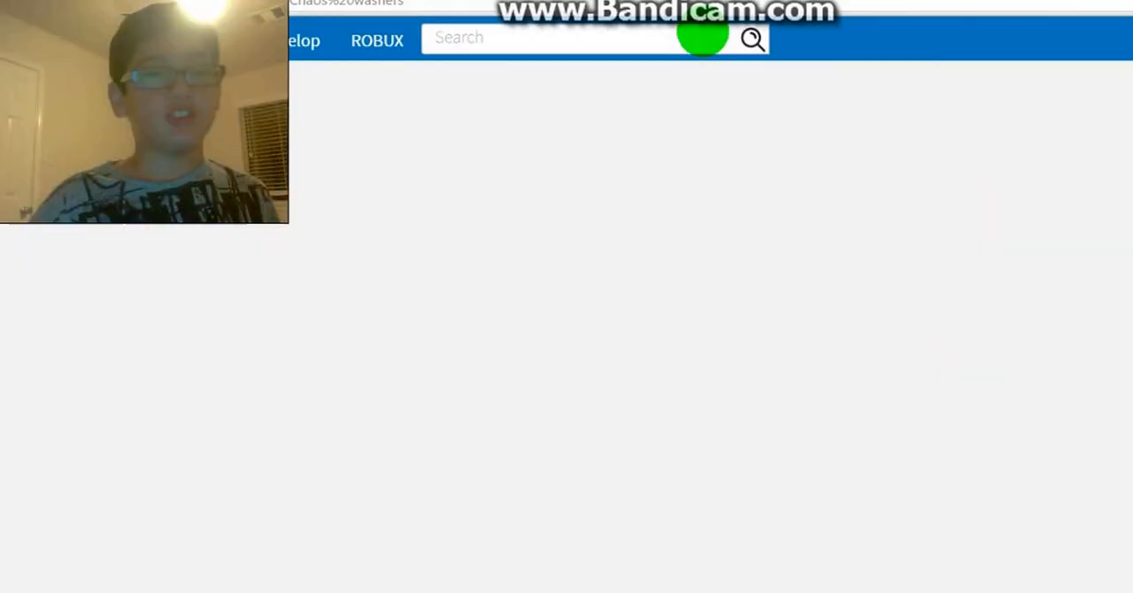
Step: Open the Chaos Washers game page, browse its servers, and join a live server
left_click(751, 39)
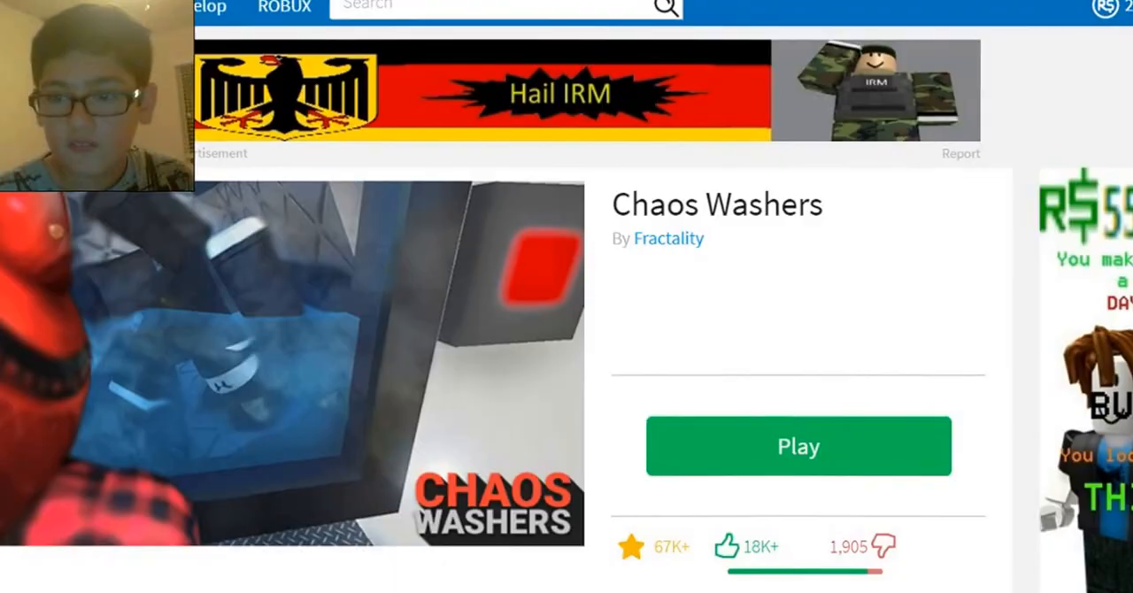
scroll("down", 3)
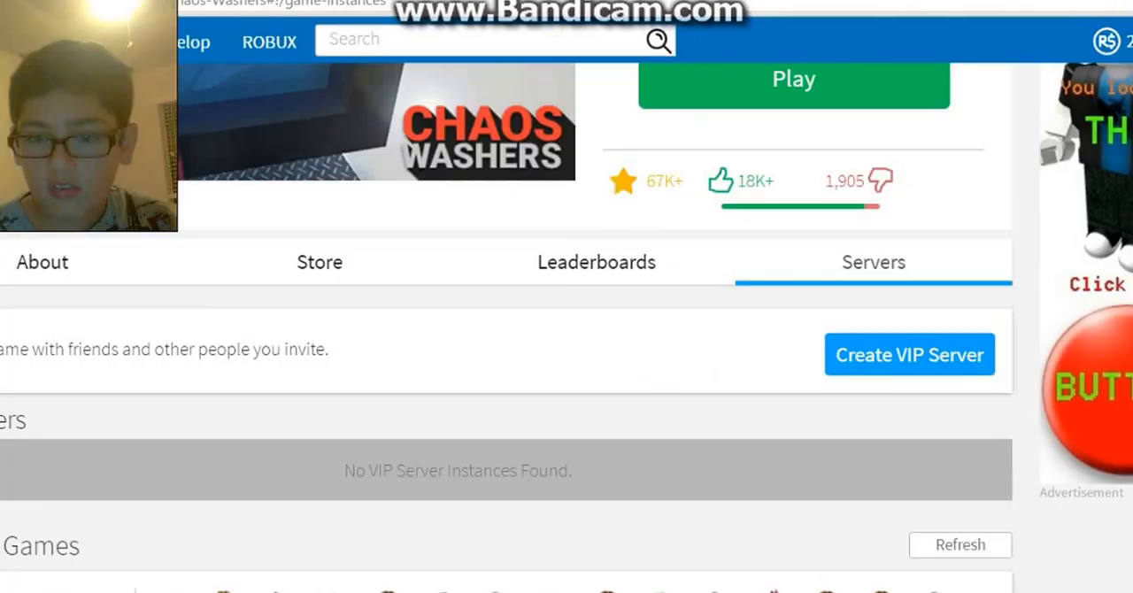
left_click(793, 78)
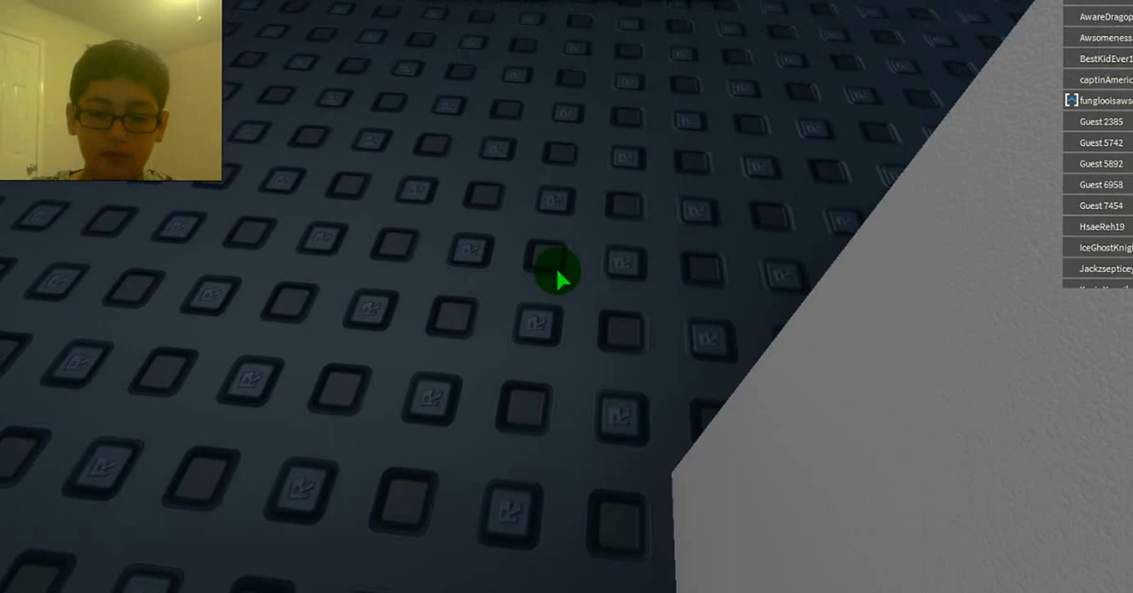
mouse_move(598, 249)
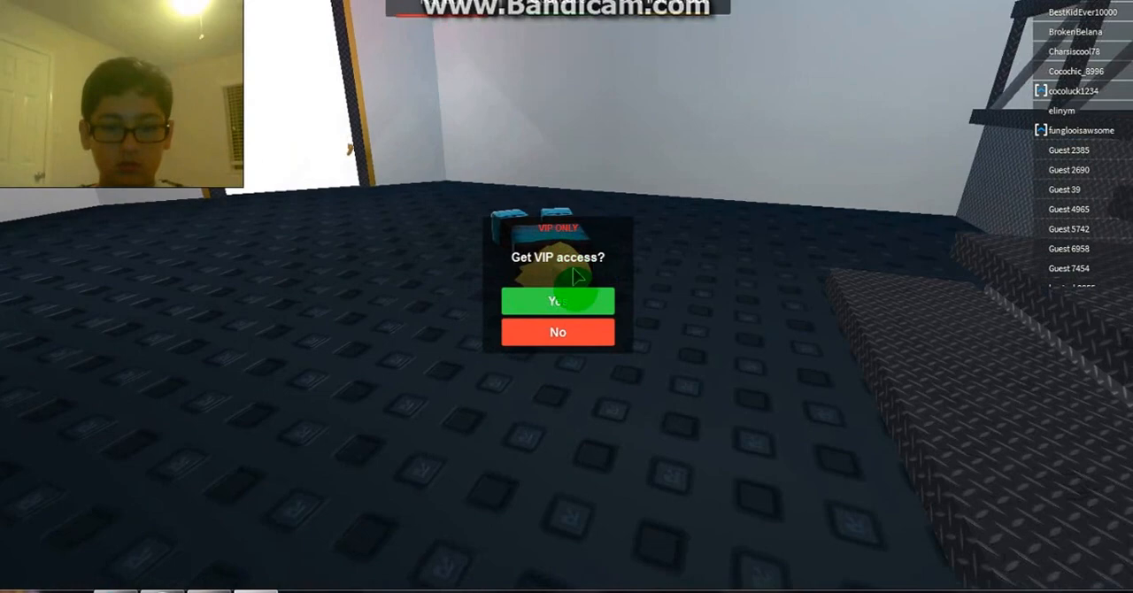
Step: Decline the VIP access offer with No
left_click(557, 301)
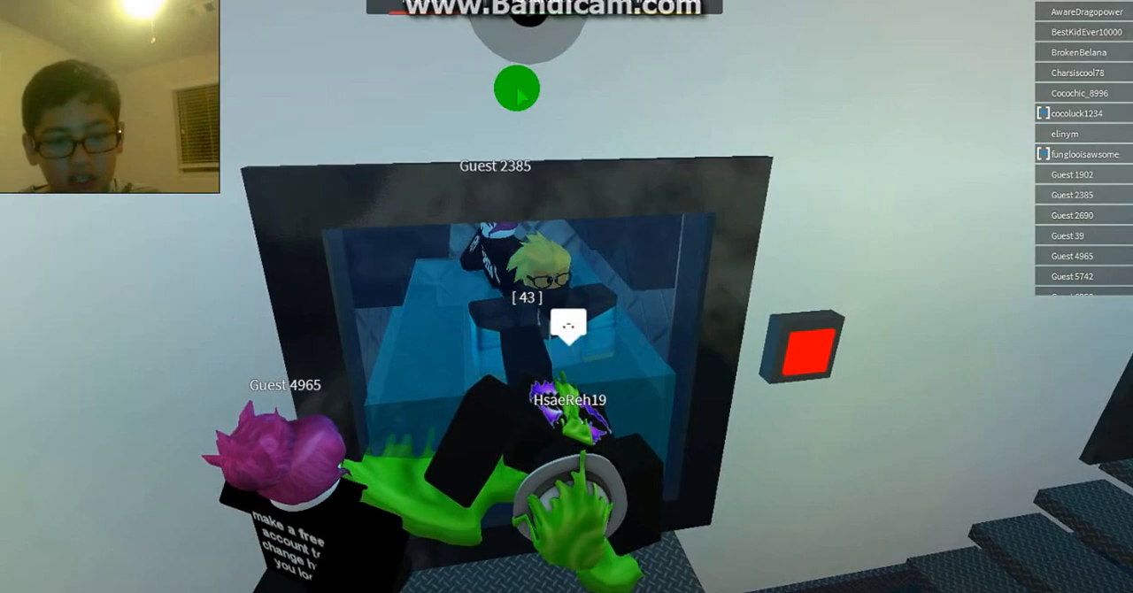
Step: Attempt the Gravity Coil Buy Now, cancel the 'need more ROBUX' prompt, and stay in the shop
left_click(594, 160)
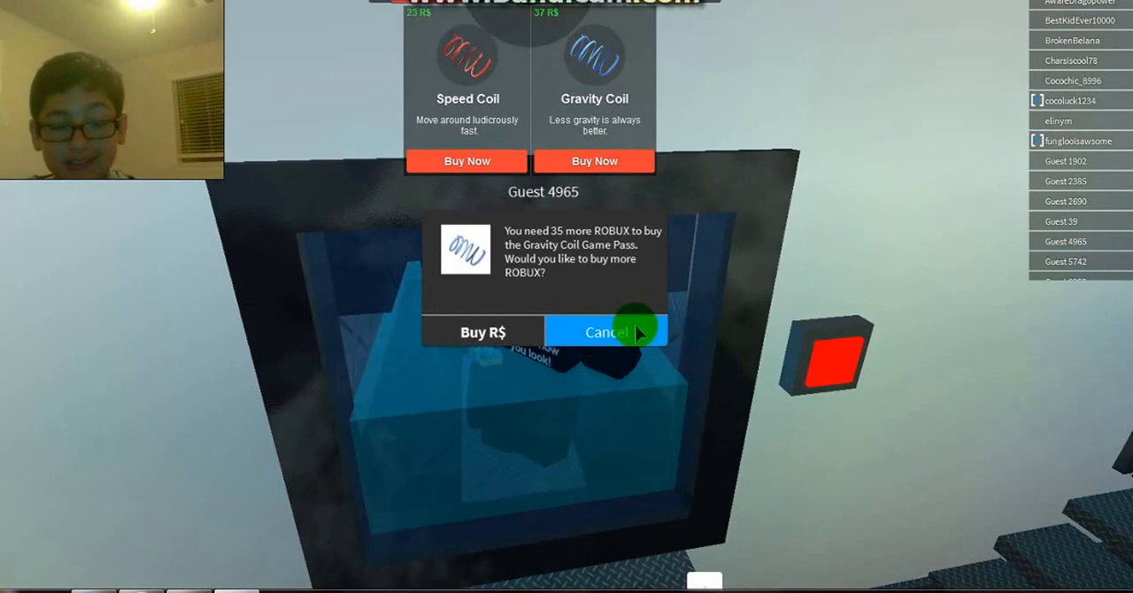
left_click(606, 332)
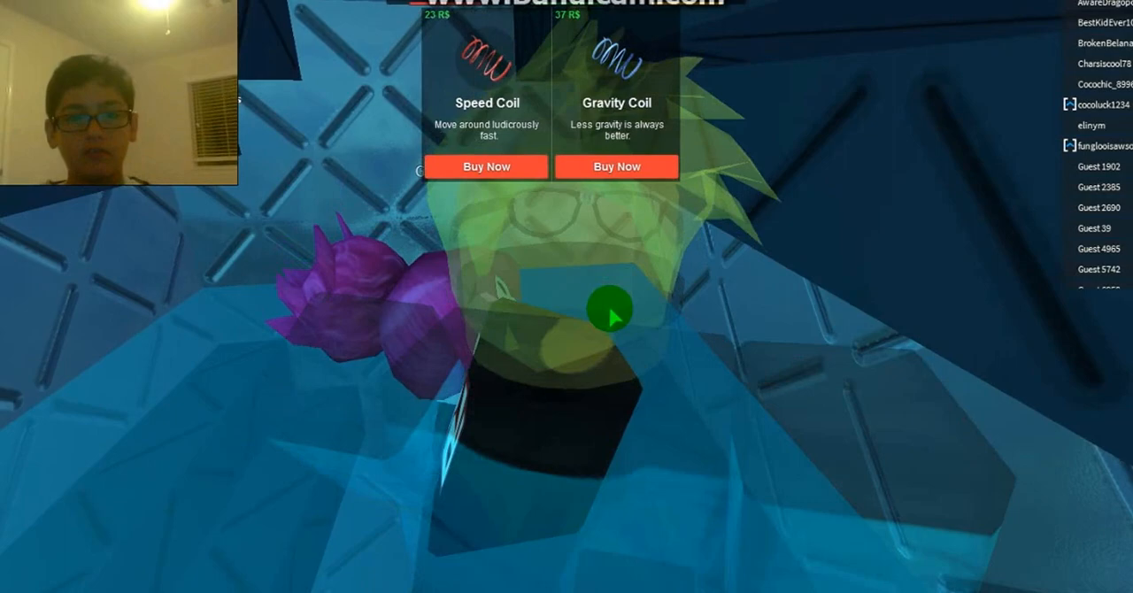
left_click(485, 167)
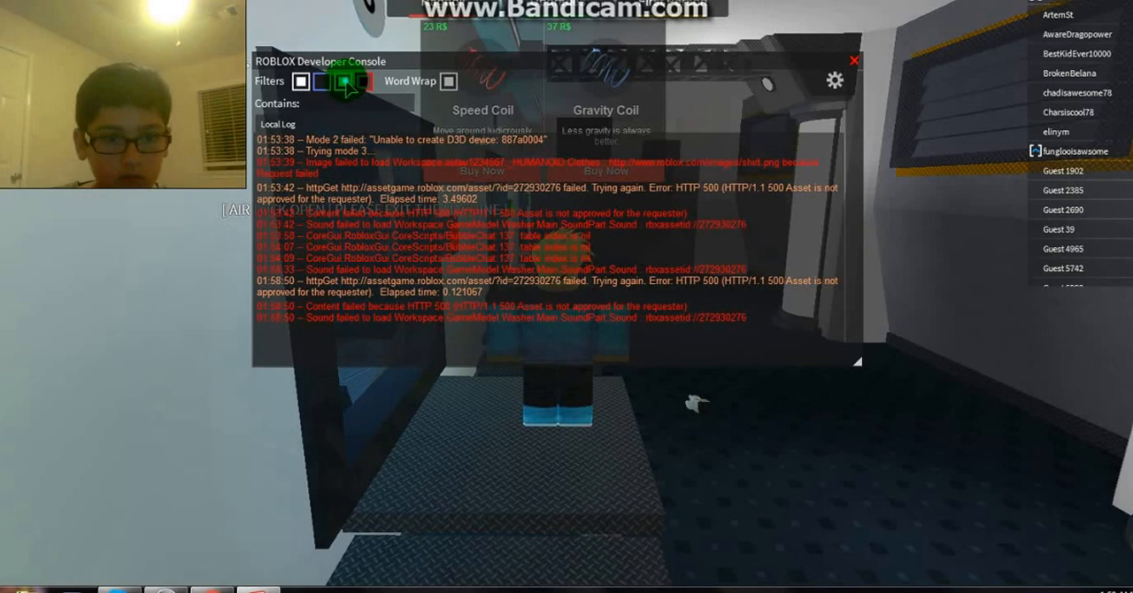
Step: Enable another message-type filter in the Developer Console log, then close the console
left_click(342, 81)
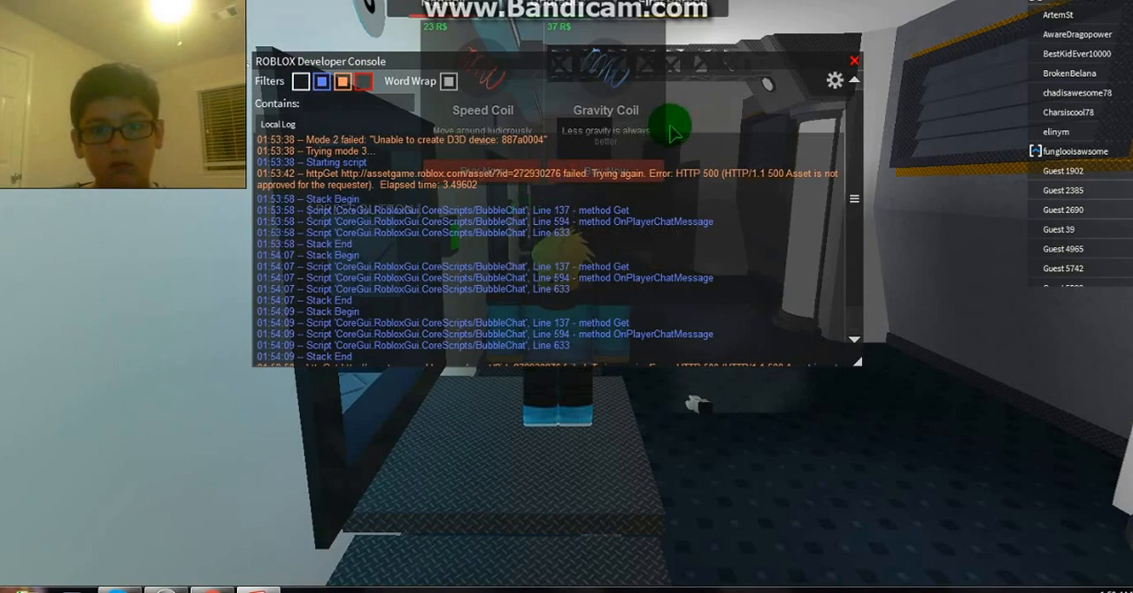
left_click(852, 61)
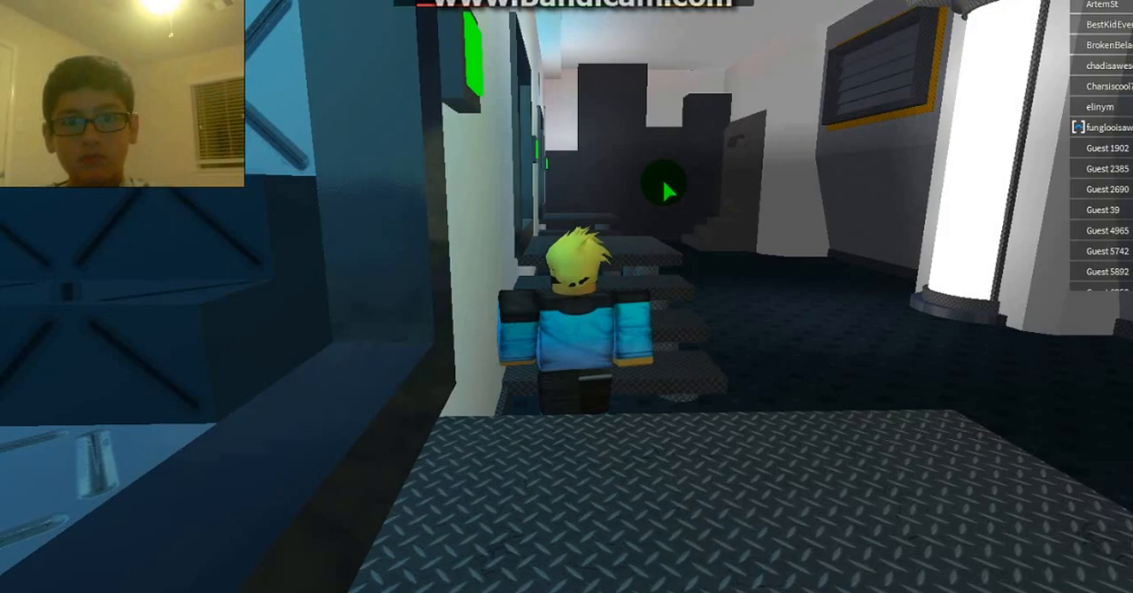